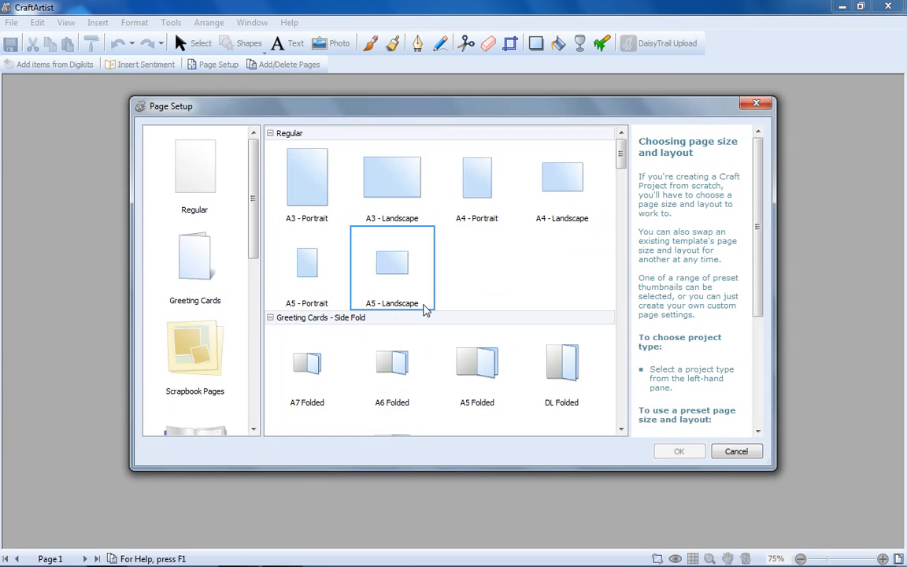
Choose the Regular A4 Portrait page preset and create the new project.
{"action": "scroll", "scroll_direction": "down", "scroll_amount": 3}
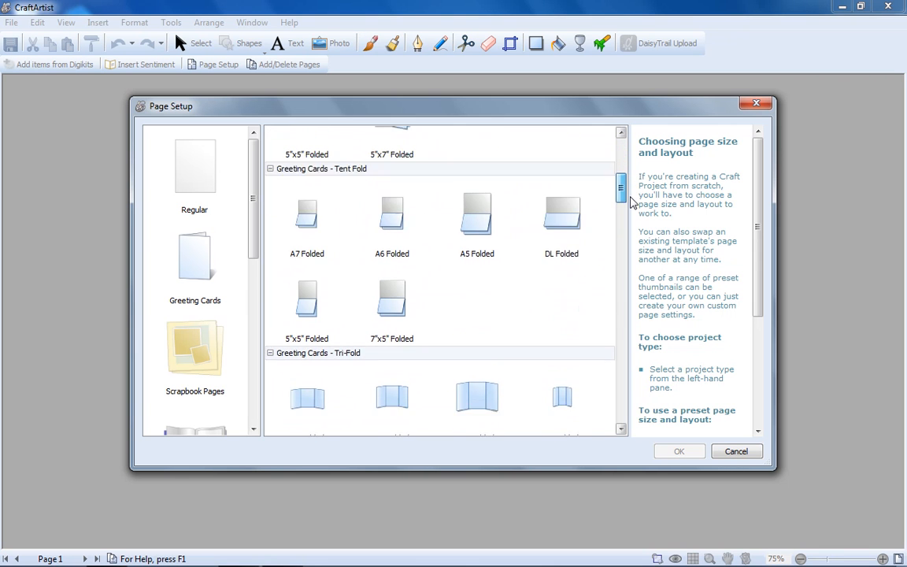
{"action": "scroll", "scroll_direction": "down", "scroll_amount": 3}
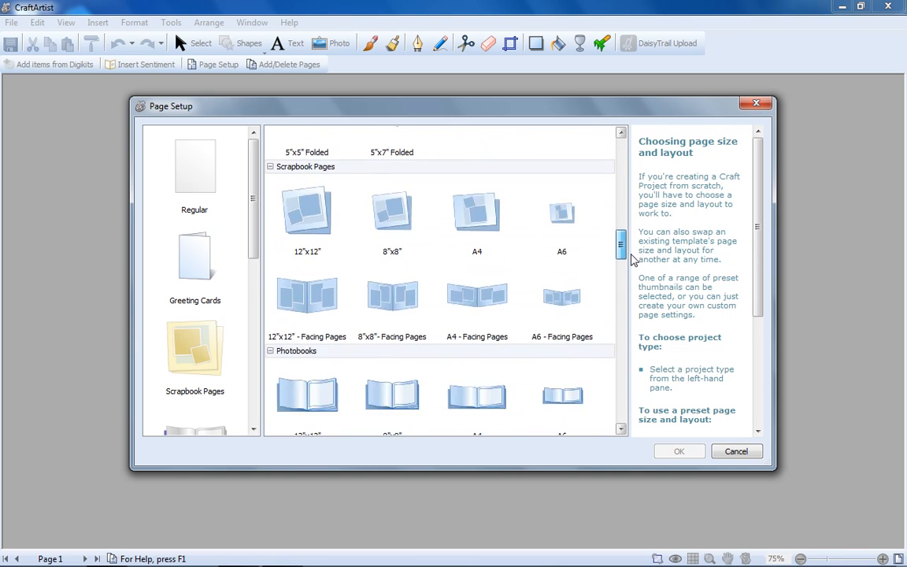
{"action": "scroll", "scroll_direction": "down", "scroll_amount": 3}
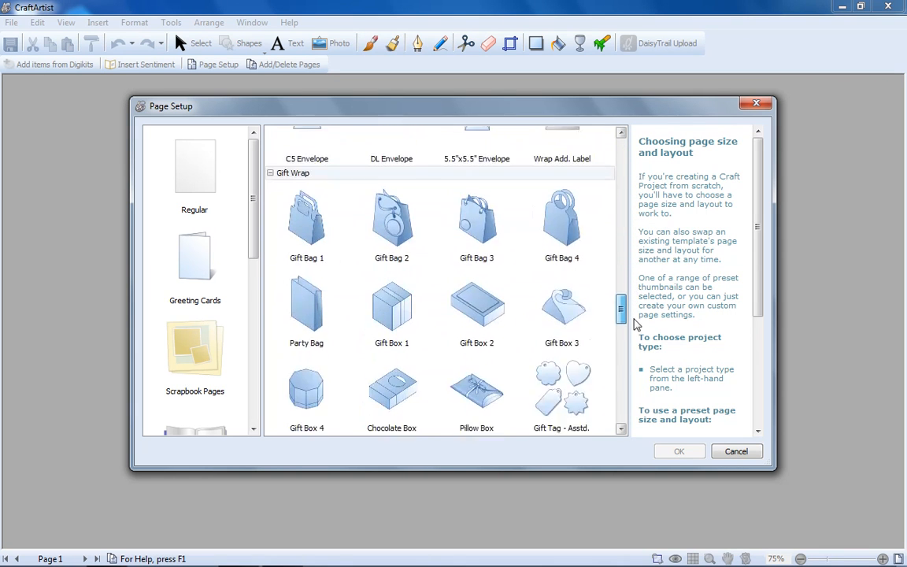
{"action": "scroll", "scroll_direction": "down", "scroll_amount": 3}
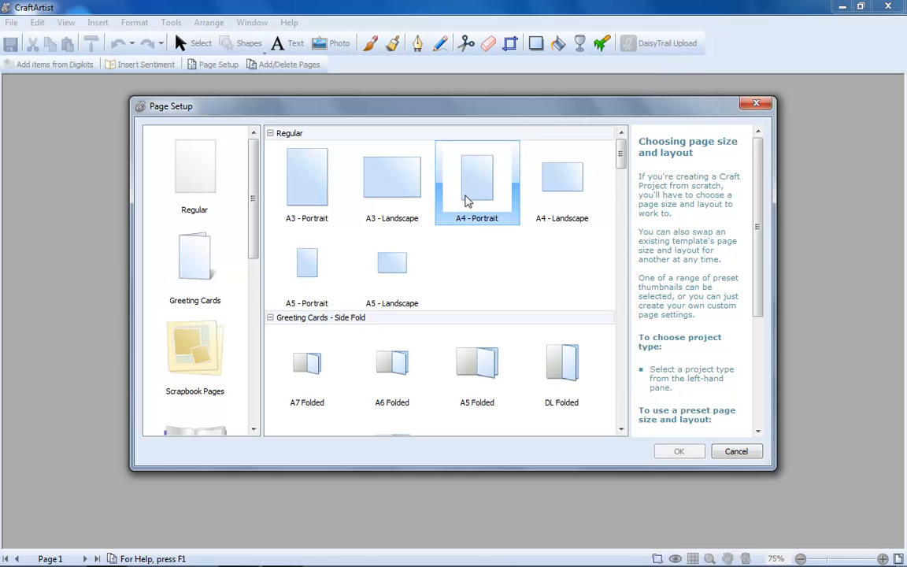
{"action": "left_click", "coordinate": [677, 450]}
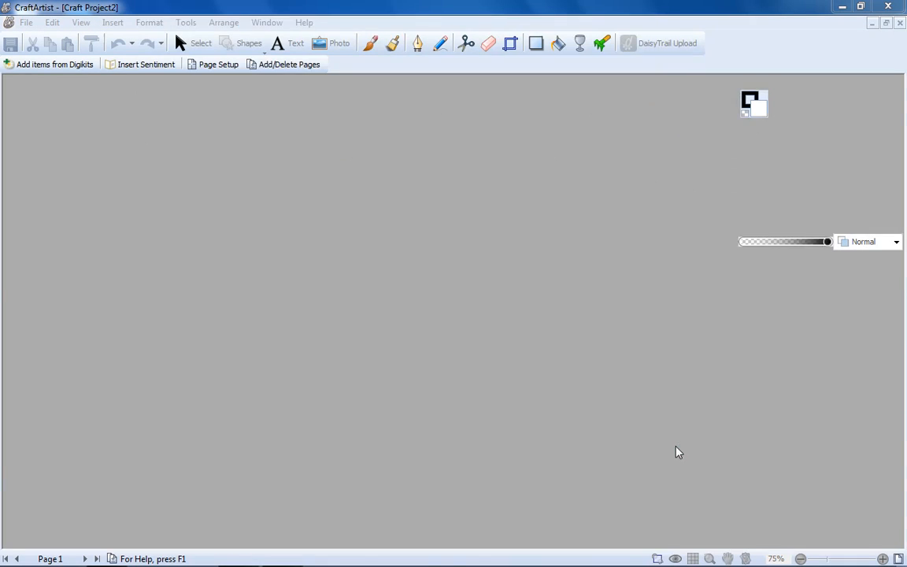
Browse the digikit's embellishments and letters, picking the letter P item, then finish.
{"action": "left_click", "coordinate": [49, 65]}
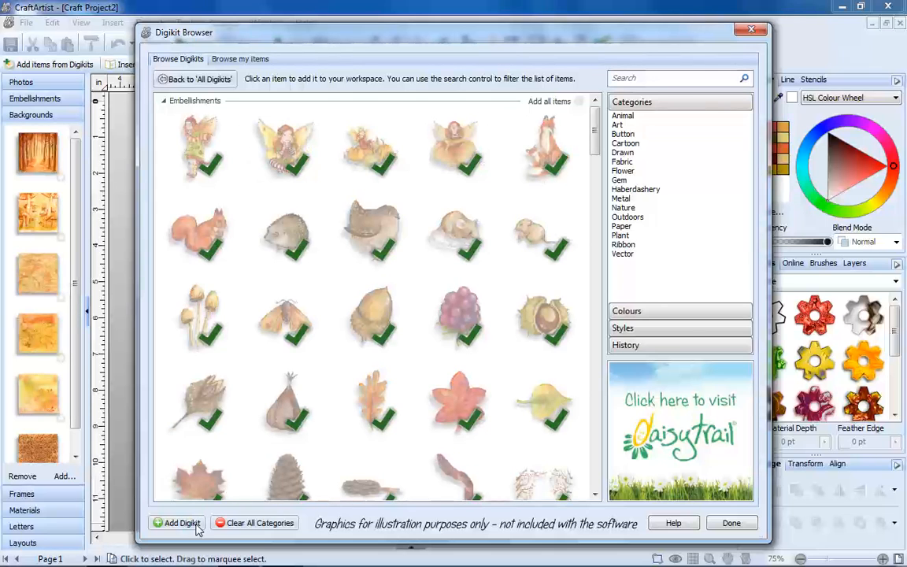
{"action": "left_click", "coordinate": [199, 78]}
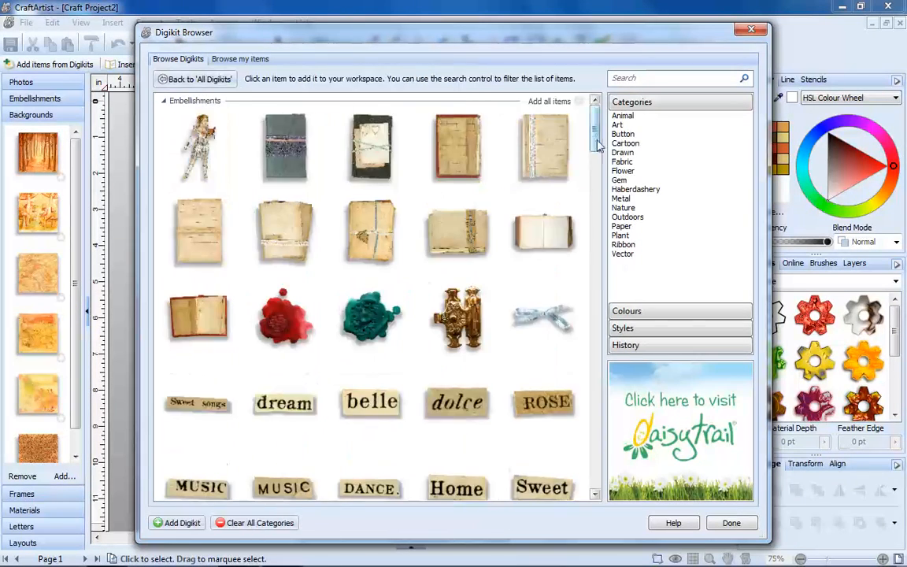
{"action": "scroll", "scroll_direction": "down", "scroll_amount": 3}
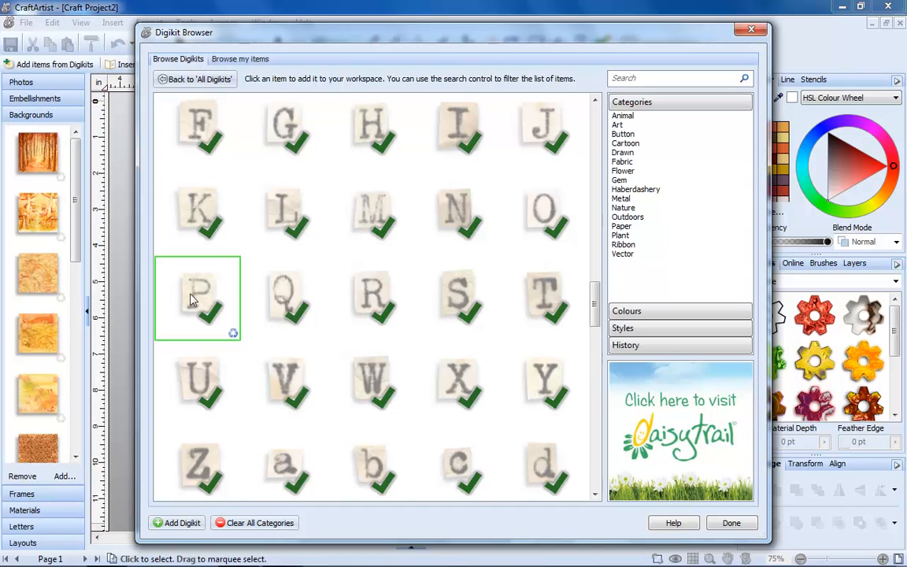
{"action": "left_click", "coordinate": [196, 78]}
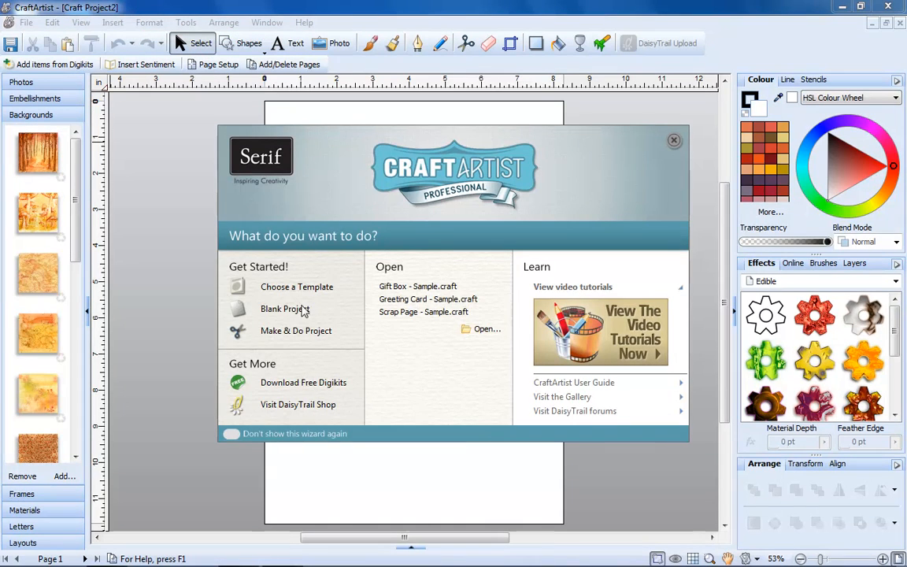
Create a project from the blue patterned gift box template in Gift Wrap.
{"action": "left_click", "coordinate": [296, 287]}
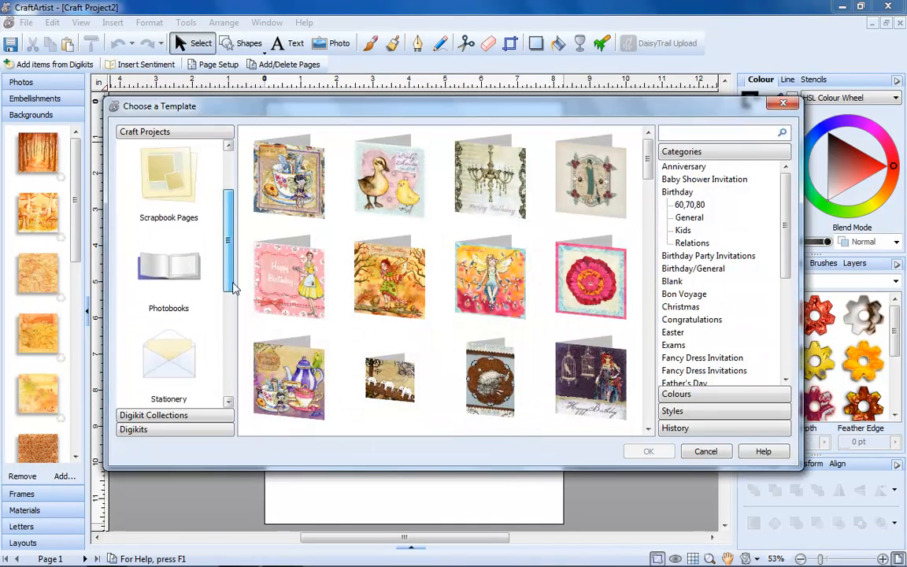
{"action": "left_click", "coordinate": [169, 315]}
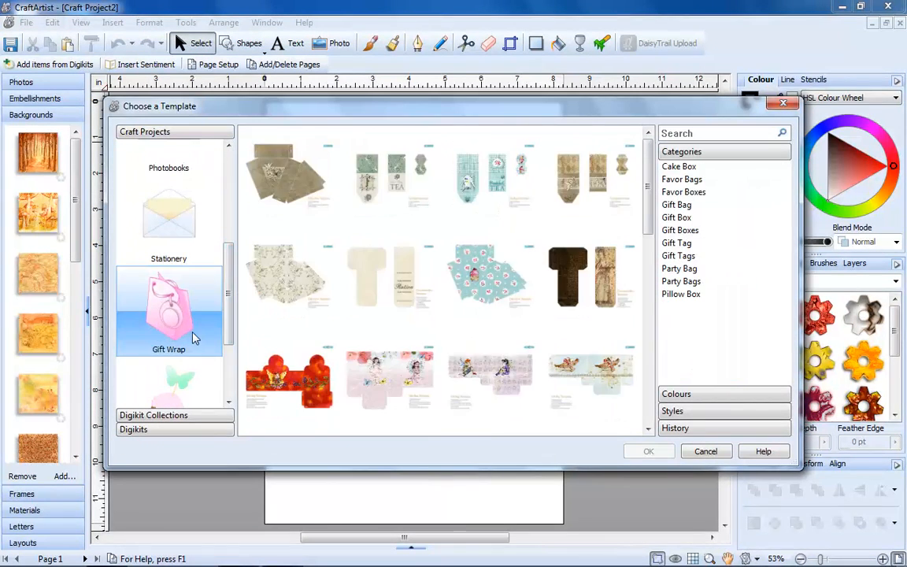
{"action": "left_click", "coordinate": [489, 275]}
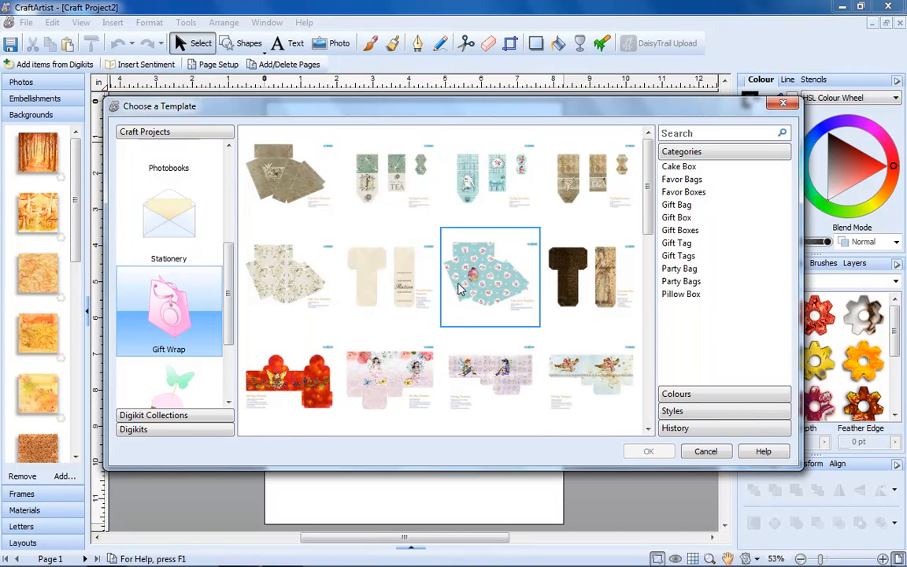
{"action": "left_click", "coordinate": [490, 277]}
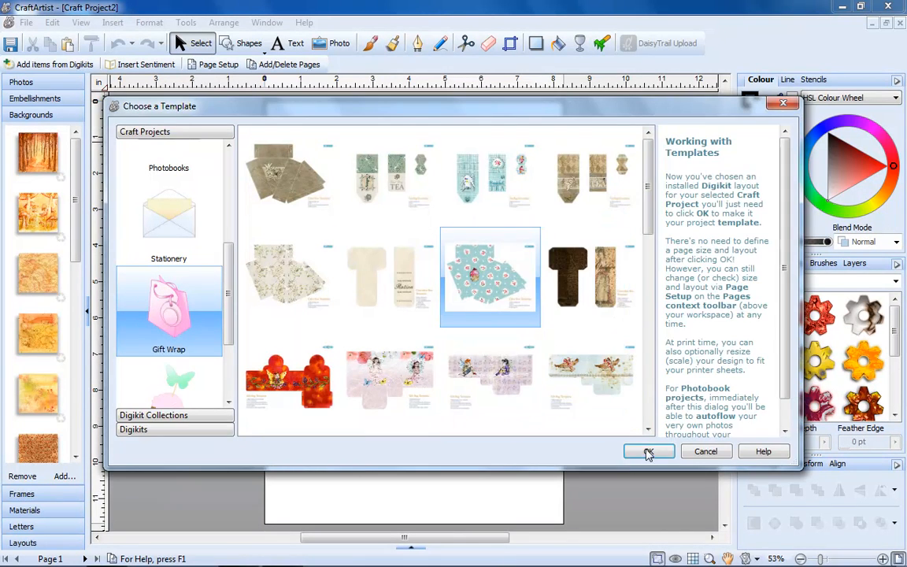
{"action": "left_click", "coordinate": [649, 450]}
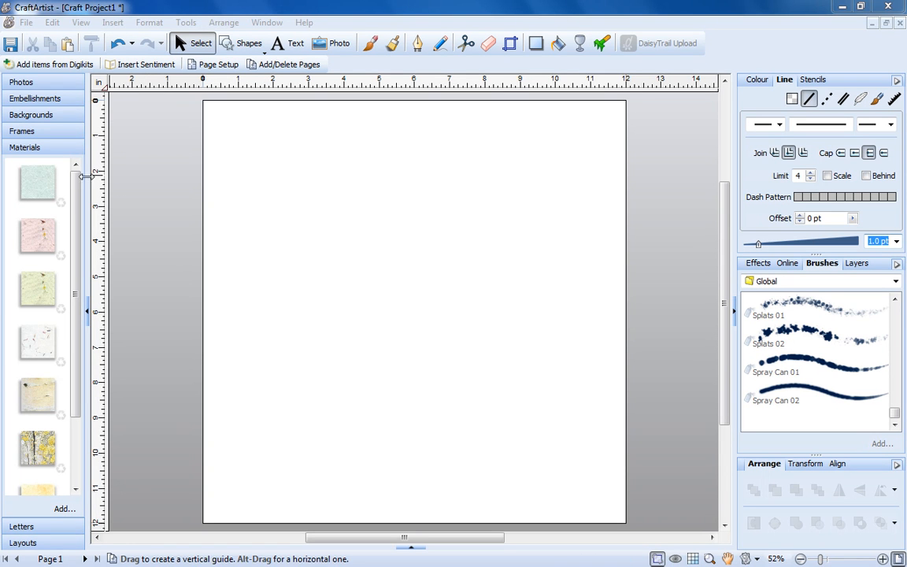
Cut the paper into a heart, add a leaf, and paint a glitter stroke above the flower border.
{"action": "left_click", "coordinate": [38, 183]}
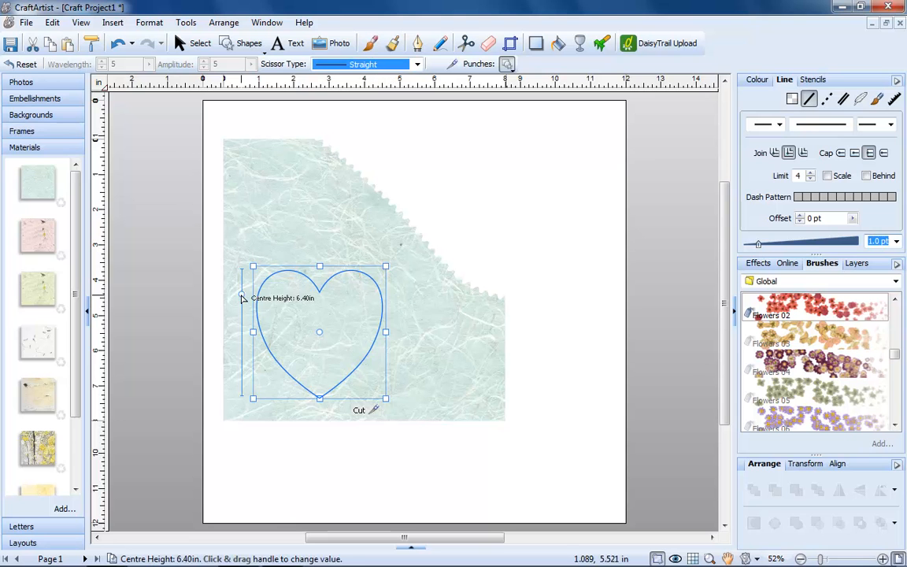
{"action": "left_click", "coordinate": [467, 44]}
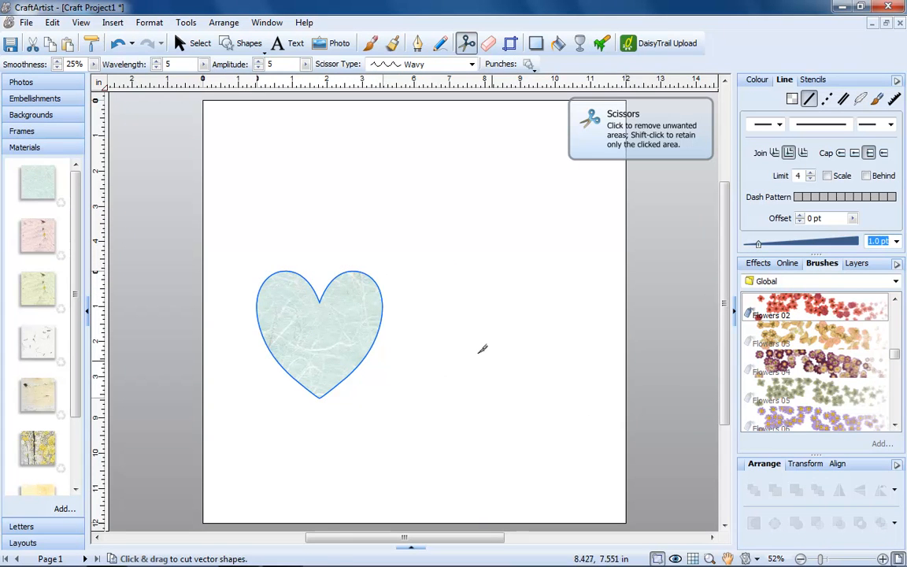
{"action": "left_click", "coordinate": [194, 42]}
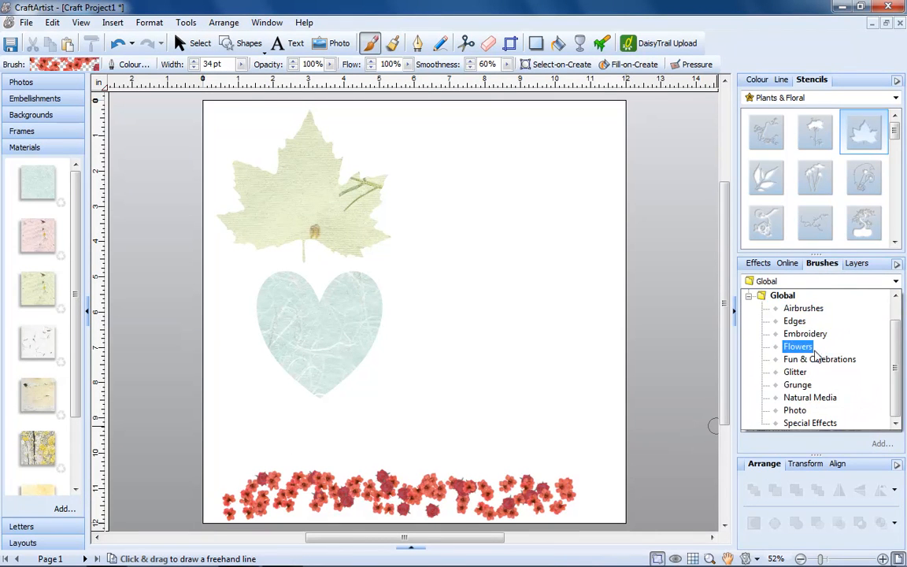
{"action": "left_click_drag", "start_coordinate": [213, 441], "coordinate": [397, 429]}
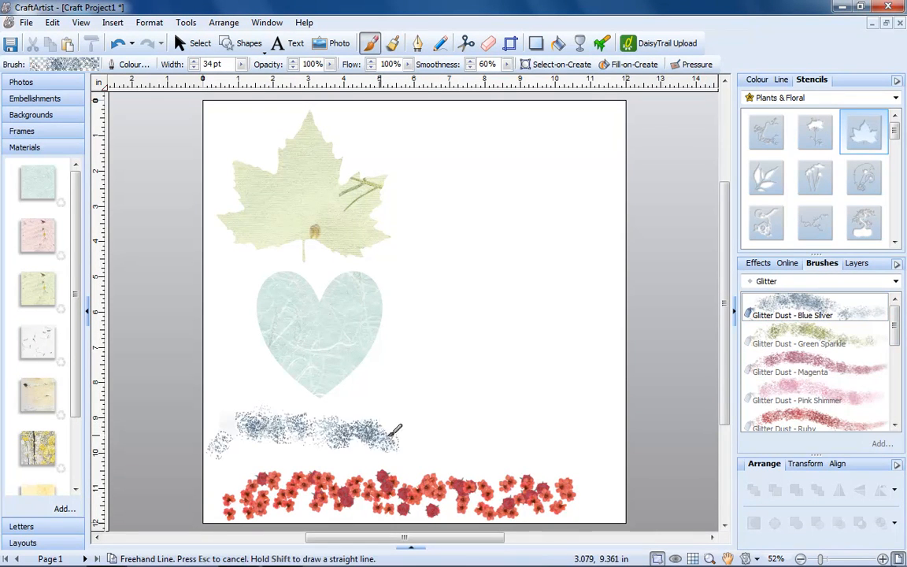
{"action": "left_click", "coordinate": [195, 45]}
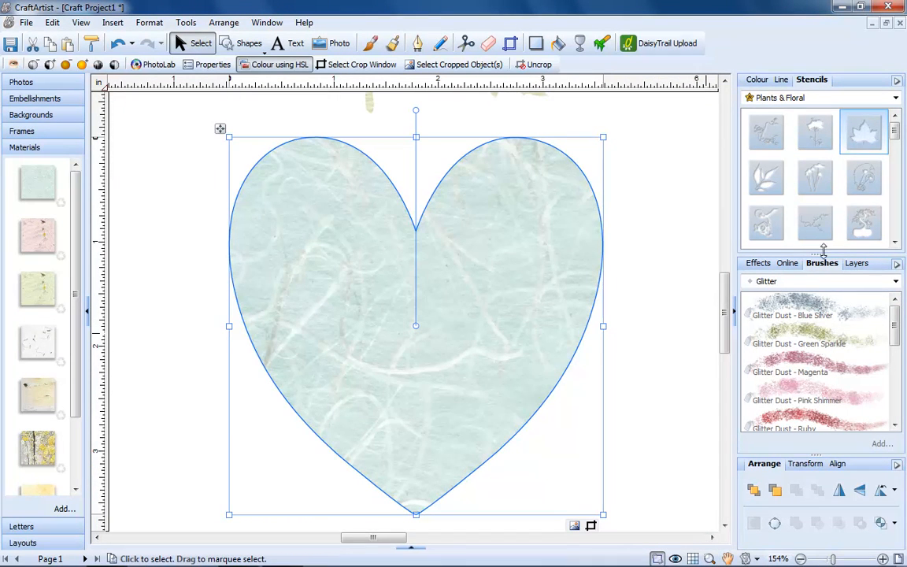
Change the brush category from Glitter to Embroidery.
{"action": "left_click", "coordinate": [785, 79]}
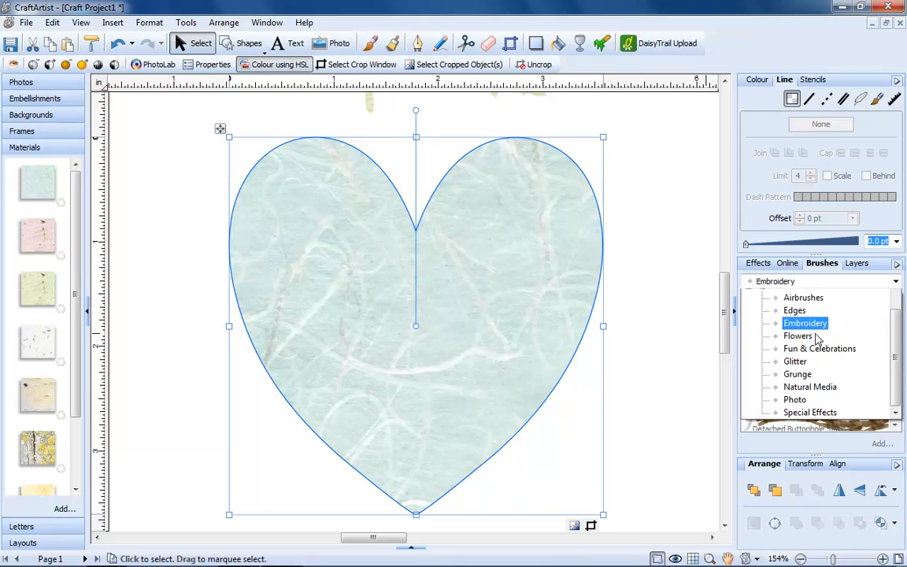
{"action": "left_click", "coordinate": [805, 323]}
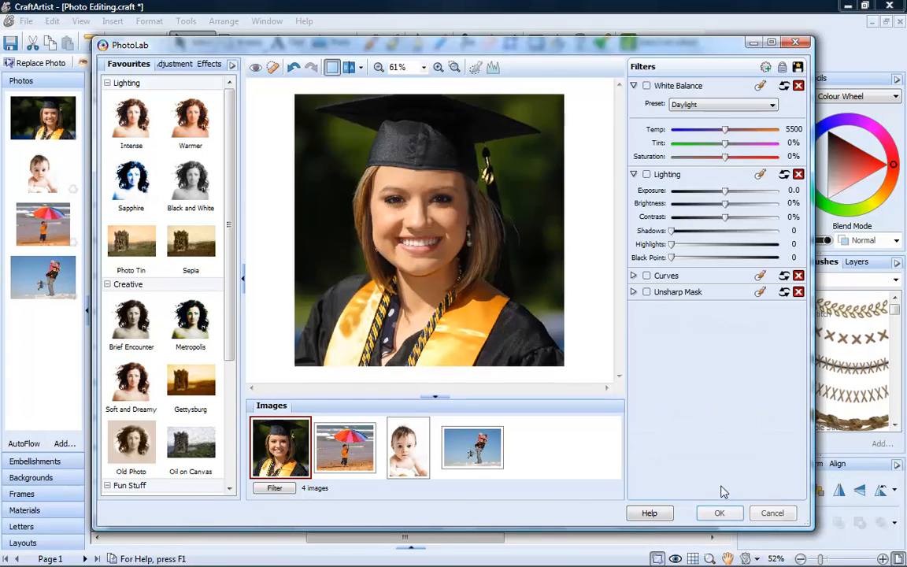
Select the beach umbrella photo and add a new mask to its black and white filter.
{"action": "left_click", "coordinate": [345, 447]}
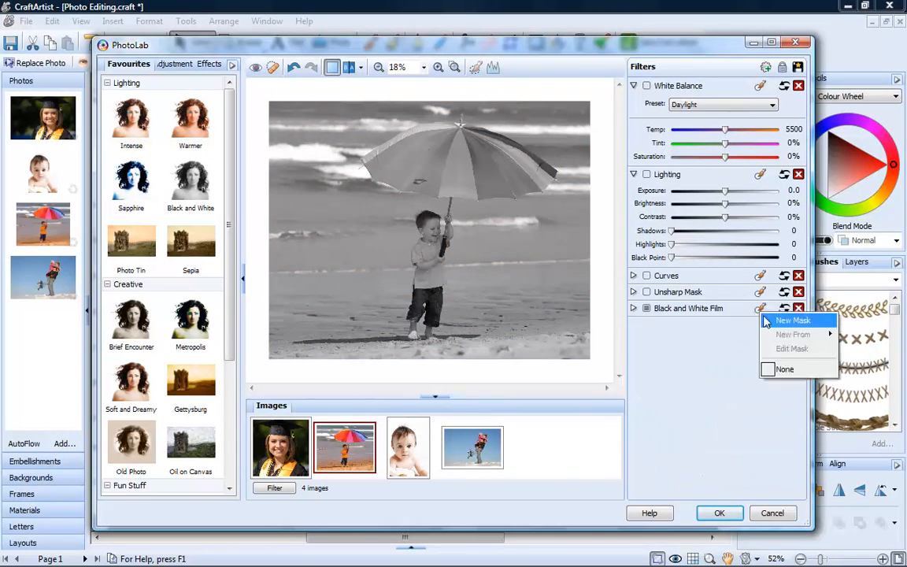
{"action": "left_click", "coordinate": [794, 321]}
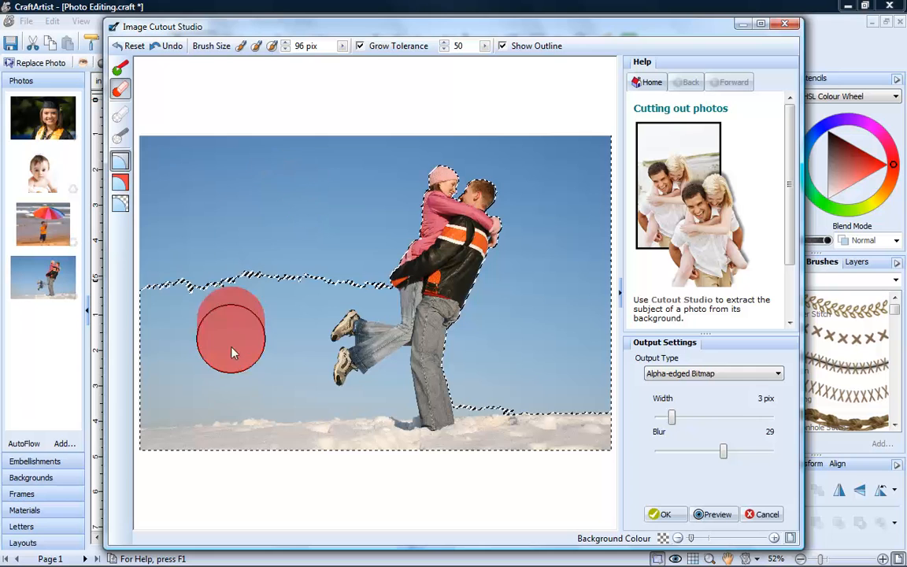
Paint more of the sky around the couple as background to discard.
{"action": "left_click", "coordinate": [665, 513]}
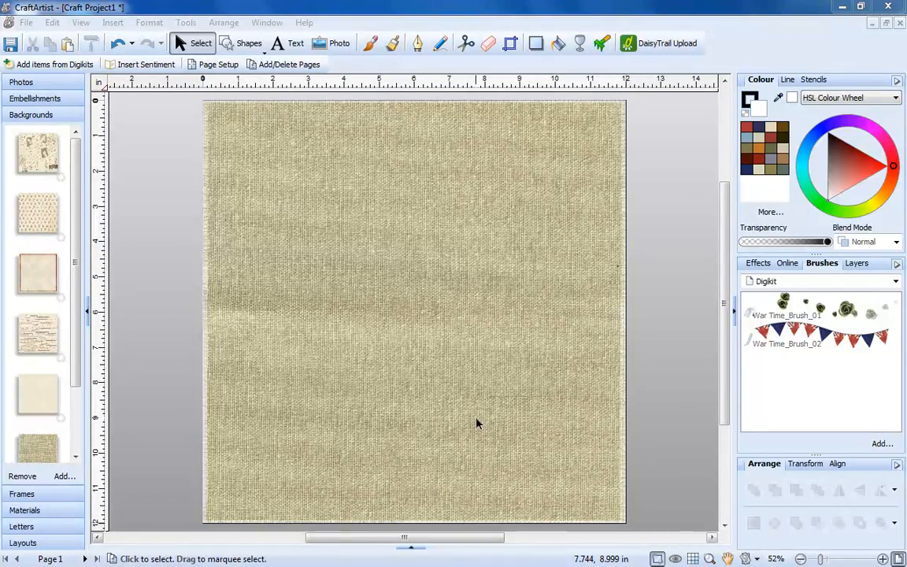
{"action": "mouse_move", "coordinate": [378, 241]}
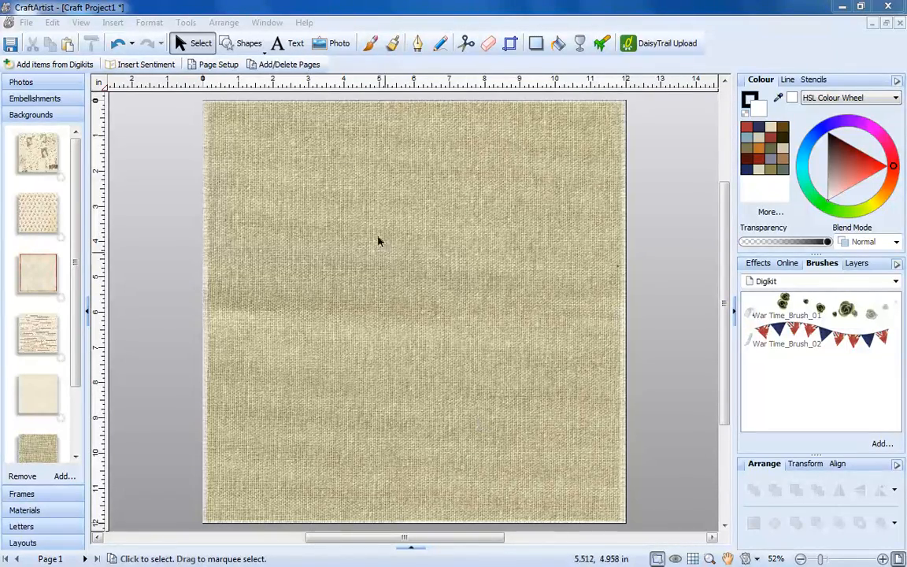
Add '40's Wartime' text titles in different fonts and layouts on the linen page.
{"action": "left_click", "coordinate": [296, 44]}
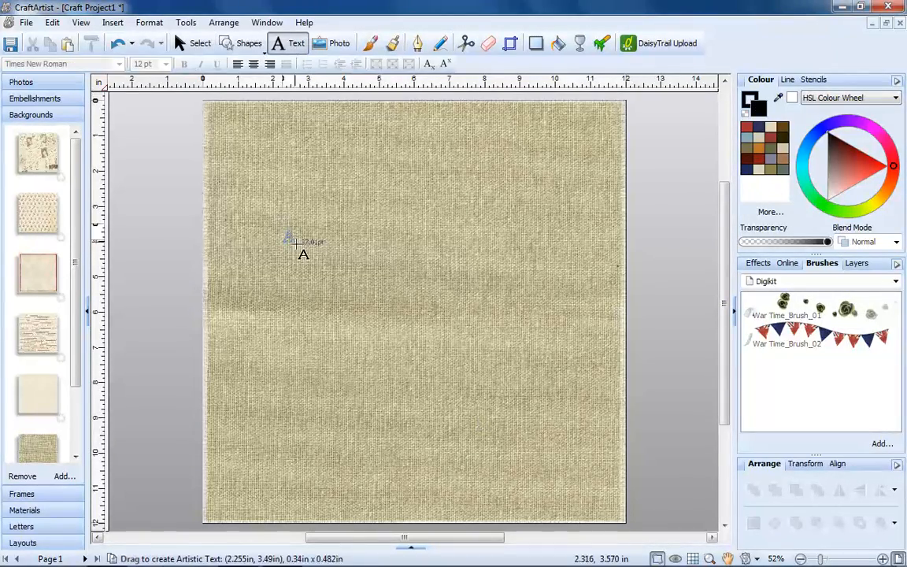
{"action": "type", "text": "40's Wartime"}
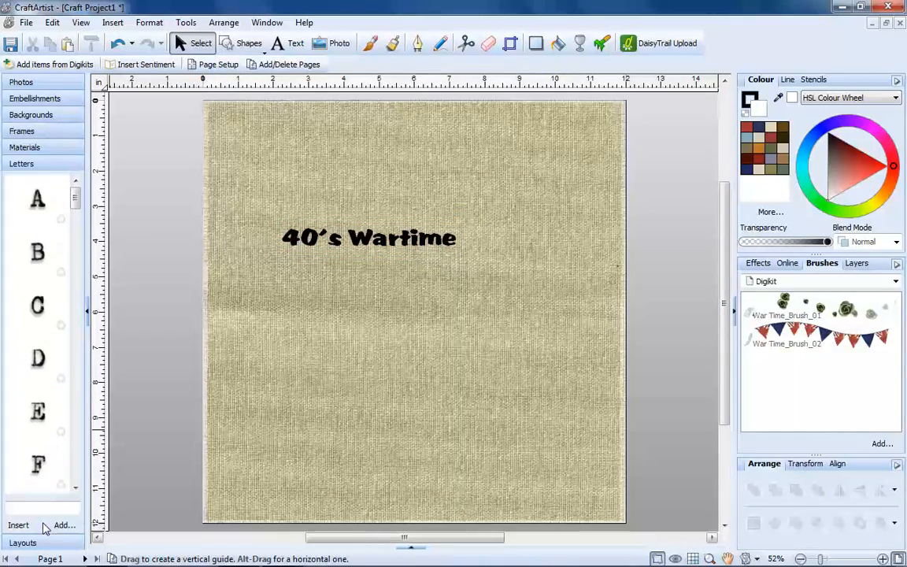
{"action": "type", "text": "40's Wartime"}
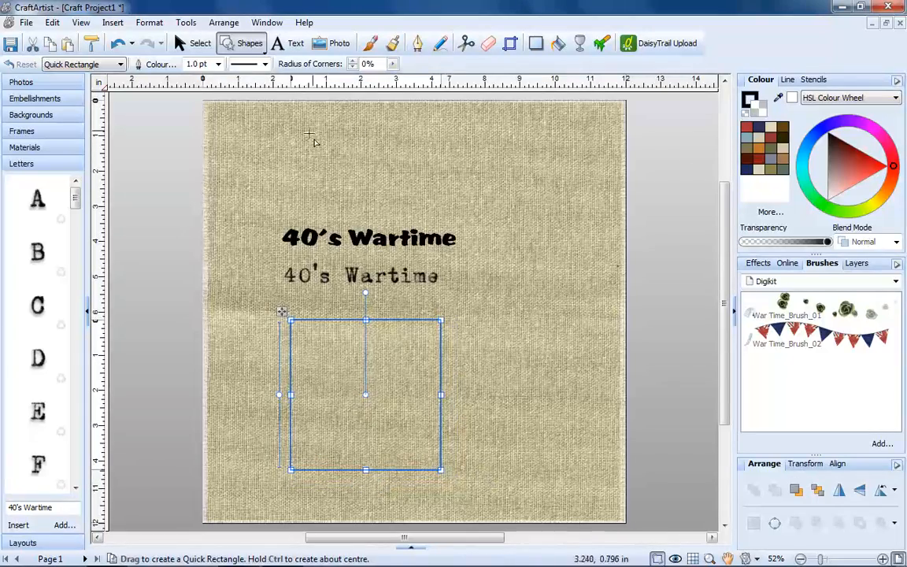
{"action": "left_click", "coordinate": [296, 44]}
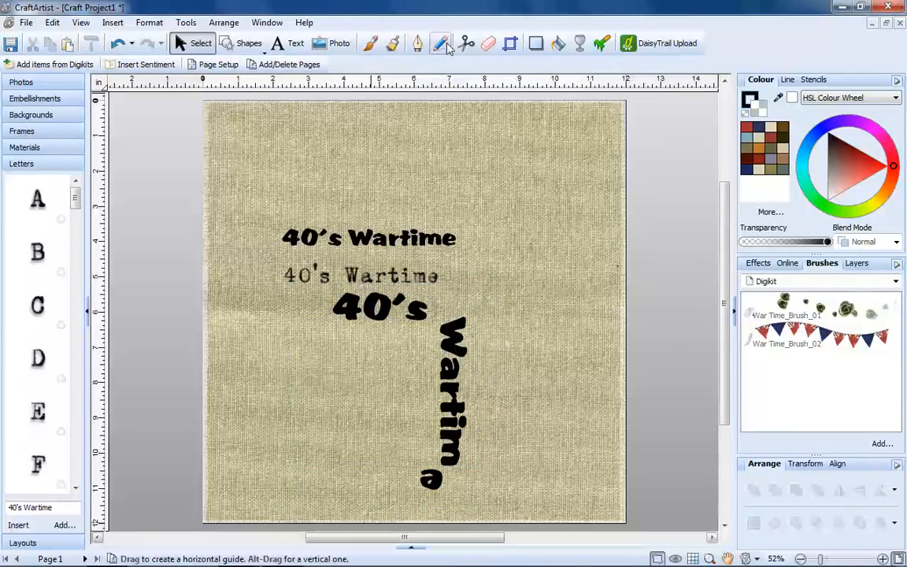
{"action": "left_click", "coordinate": [441, 44]}
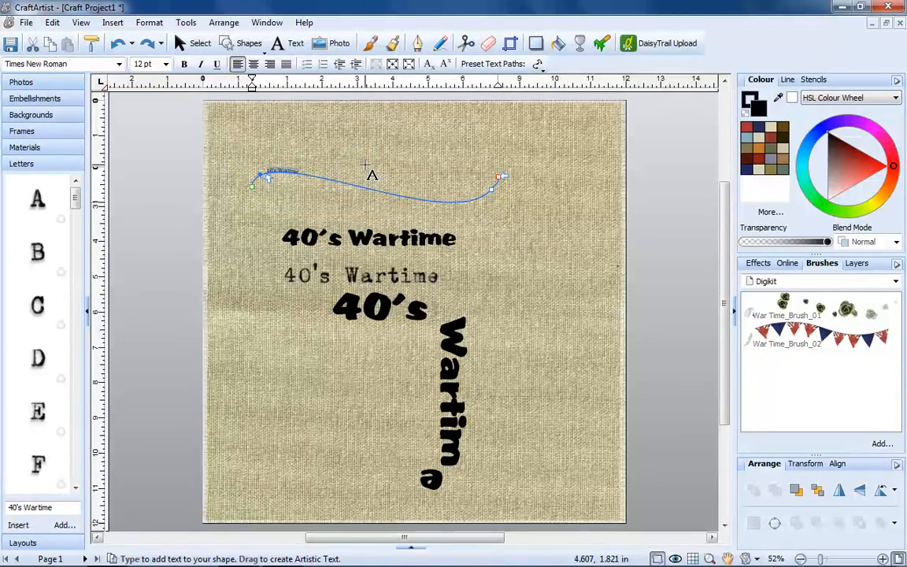
Run a large '40's Wartime' title along the wavy line.
{"action": "left_click", "coordinate": [120, 63]}
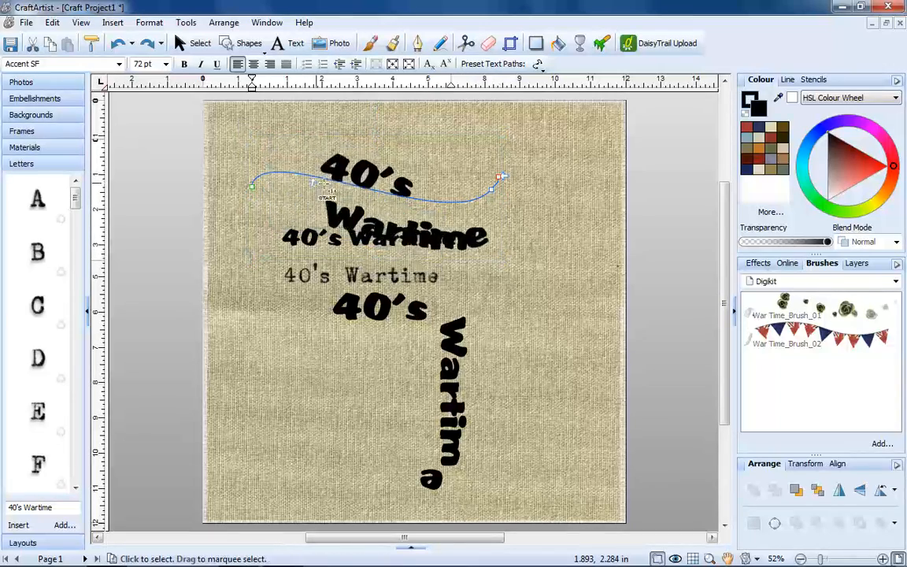
{"action": "left_click", "coordinate": [165, 63]}
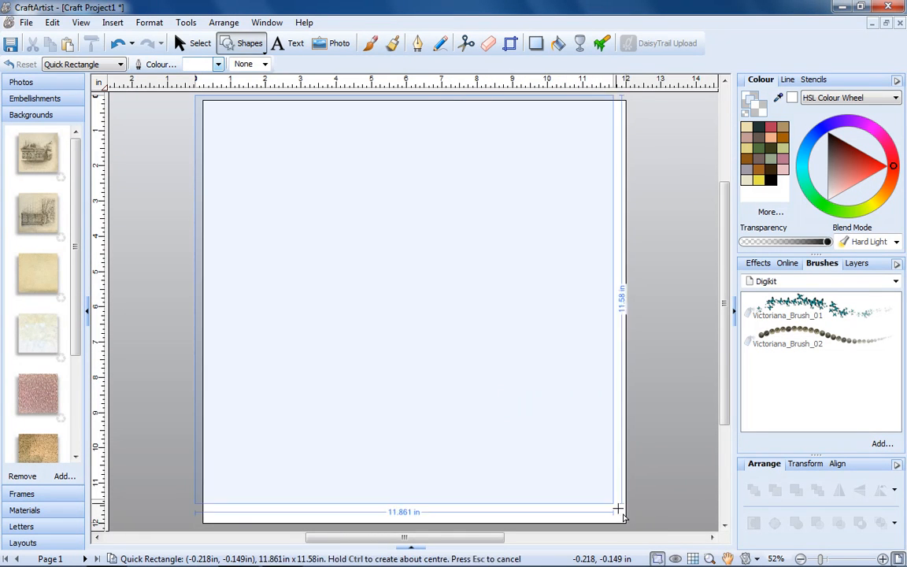
Draw a page-sized rectangle and give its radial gradient fill a blue colour.
{"action": "left_click_drag", "start_coordinate": [203, 102], "coordinate": [618, 507]}
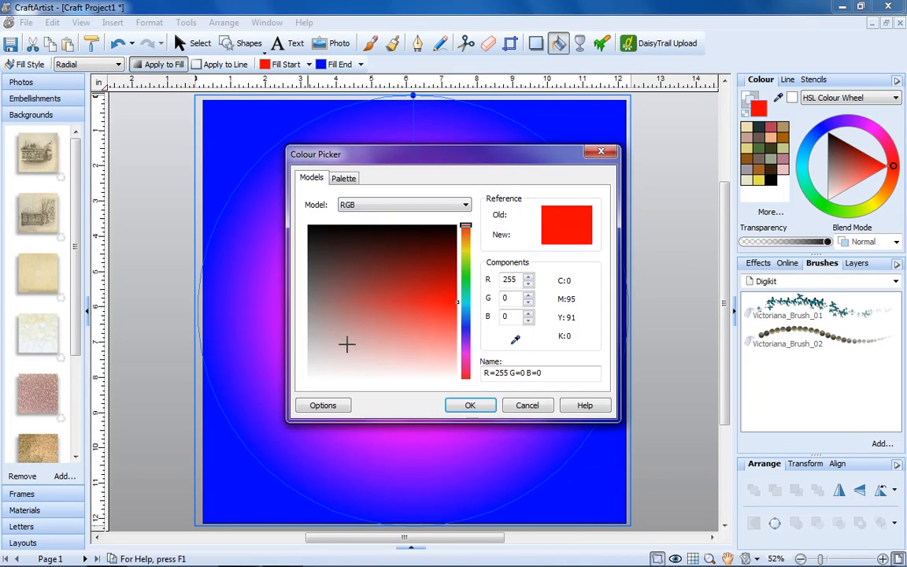
{"action": "left_click", "coordinate": [352, 261]}
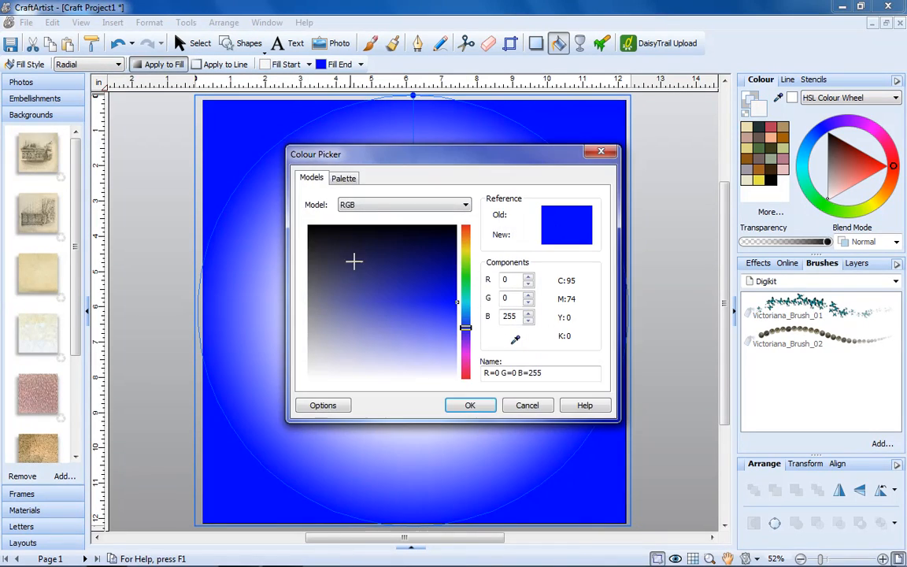
{"action": "left_click", "coordinate": [528, 405]}
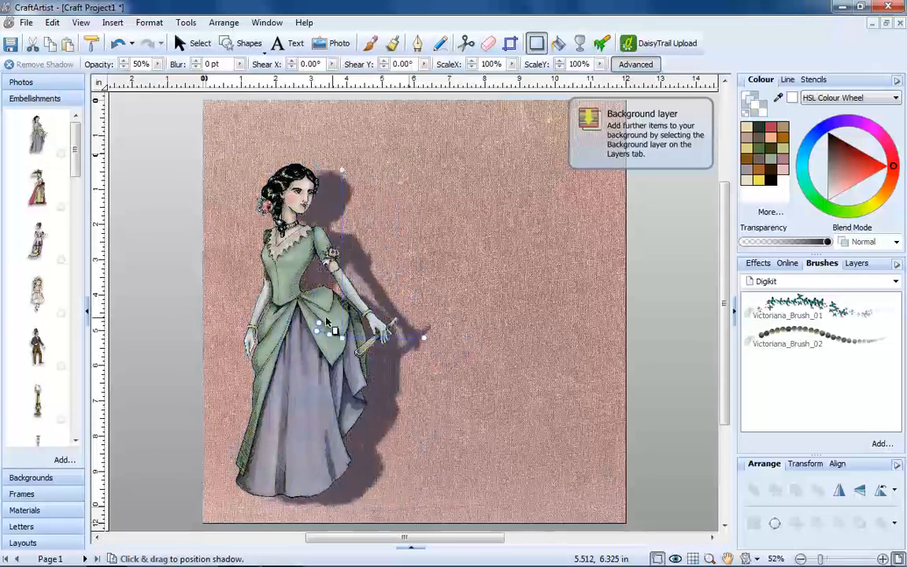
Apply a soft drop shadow to the Victorian lady figure with the Shadow tool.
{"action": "left_click", "coordinate": [199, 43]}
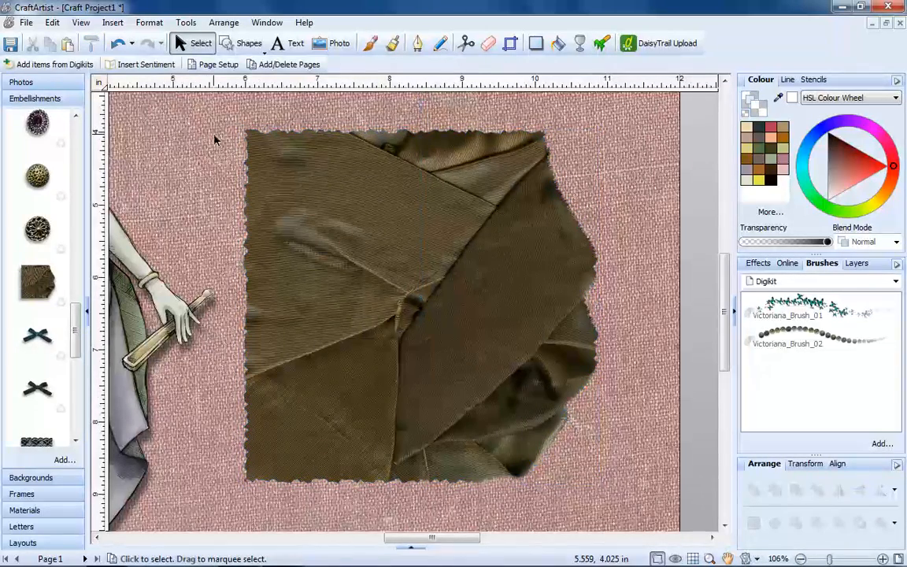
Select the torn brown fabric patch placed beside the Victorian lady.
{"action": "left_click", "coordinate": [580, 44]}
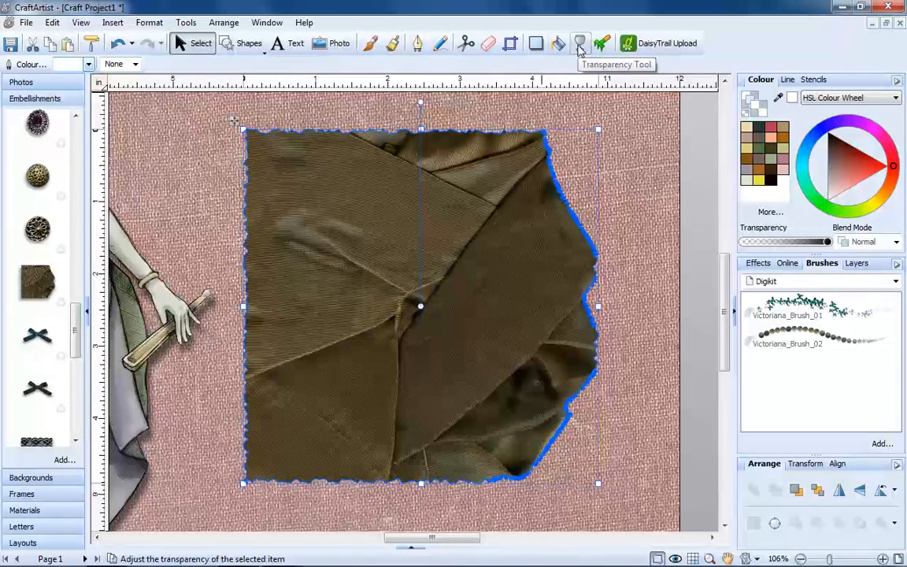